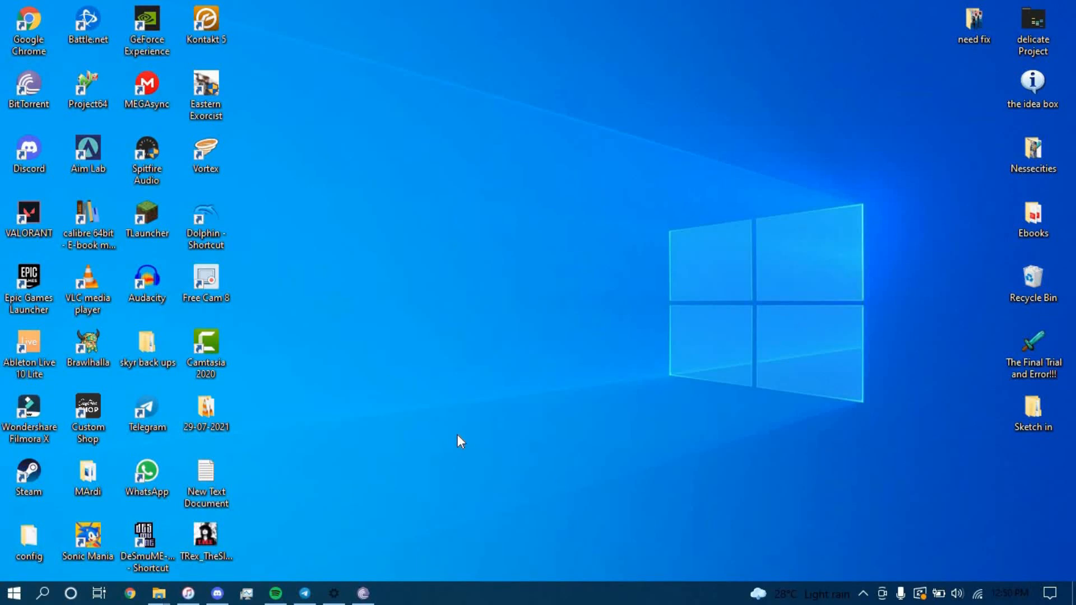
mouse_move(454, 441)
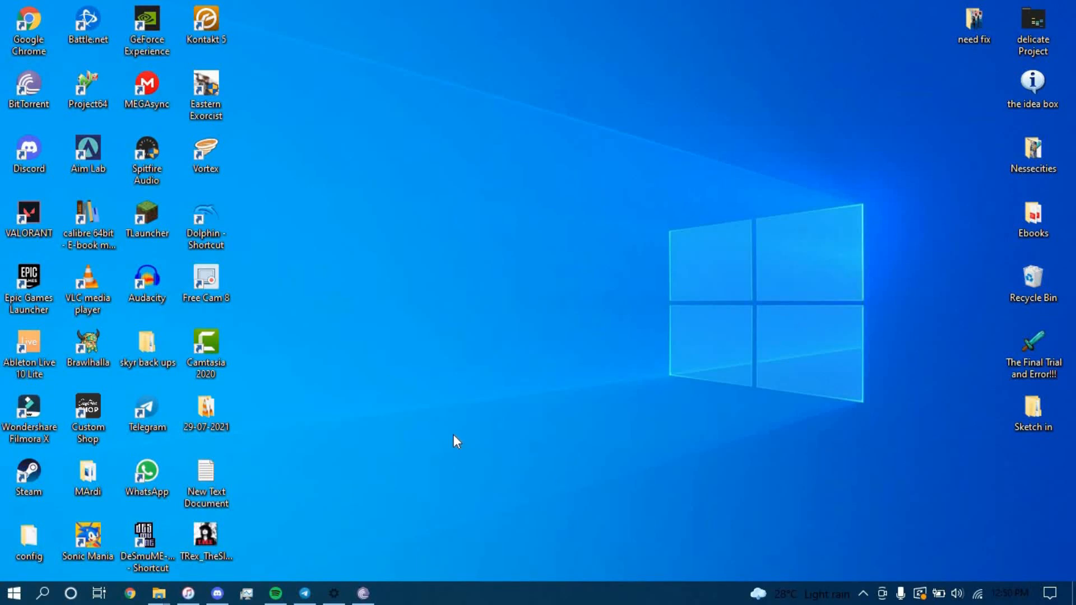
mouse_move(433, 405)
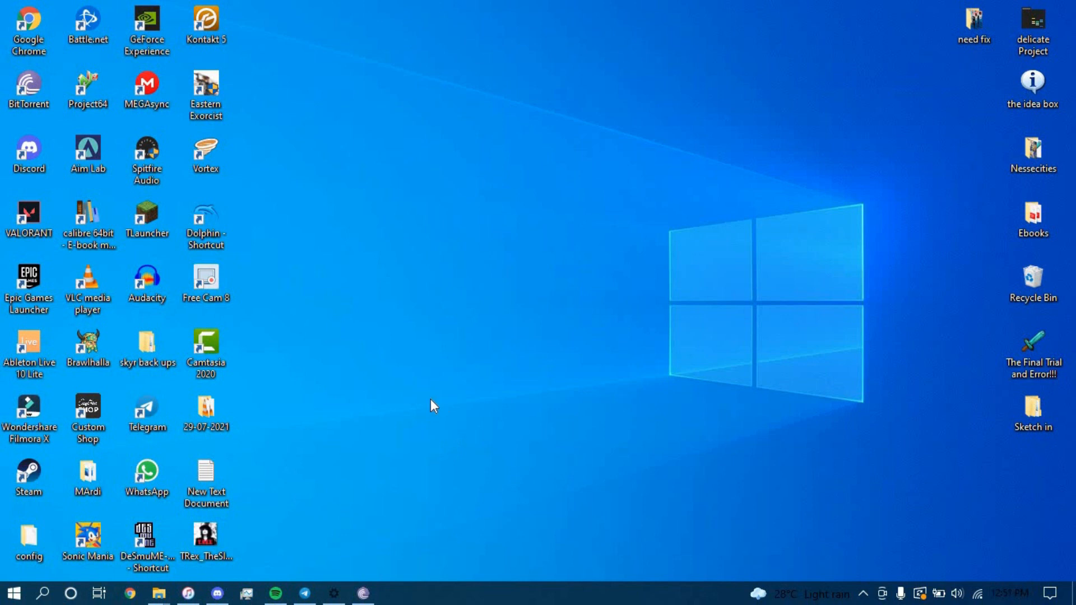
mouse_move(428, 409)
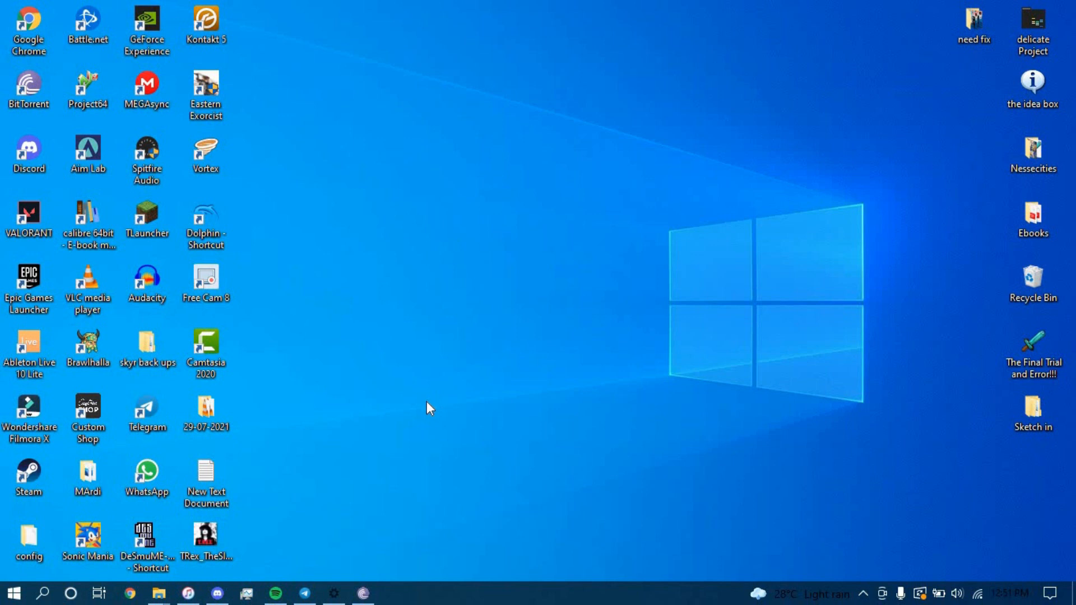
mouse_move(155, 593)
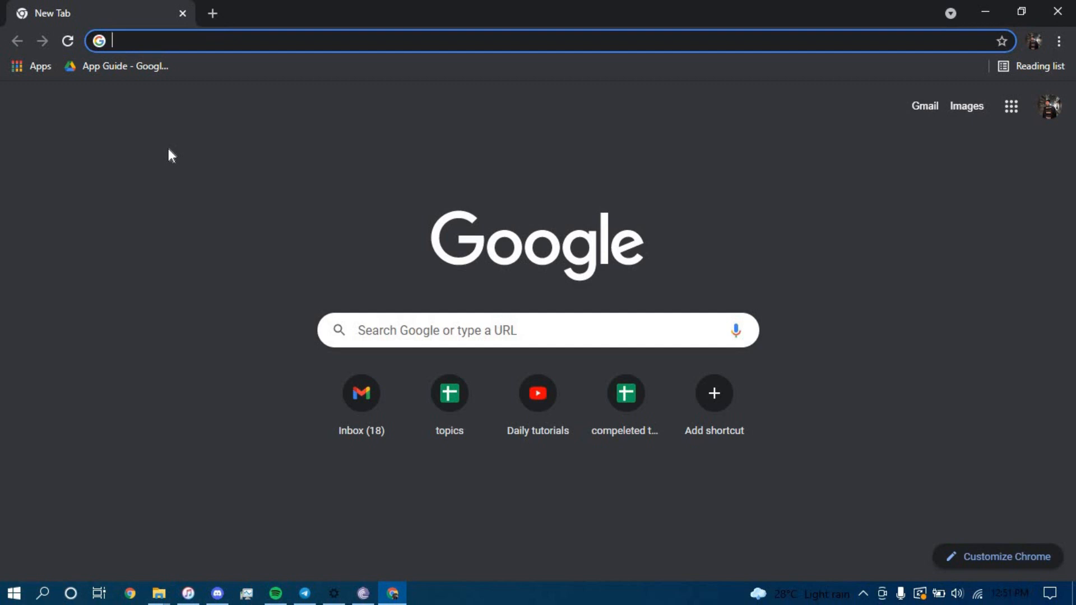
- Go to the Citi corporate website at citigroup.com from the address bar suggestion
type("citigroup.com")
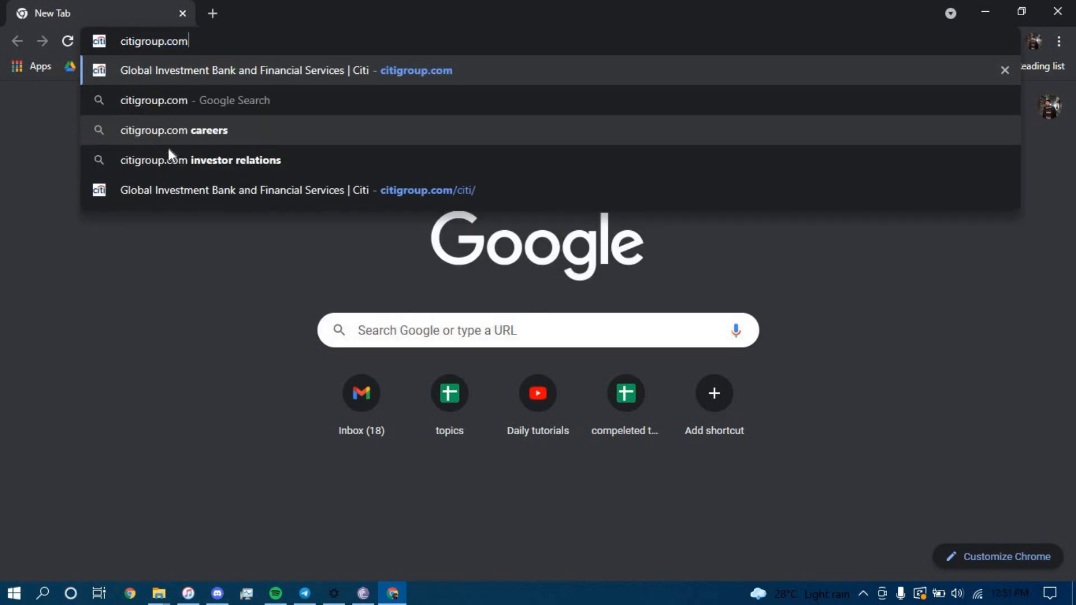
left_click(276, 190)
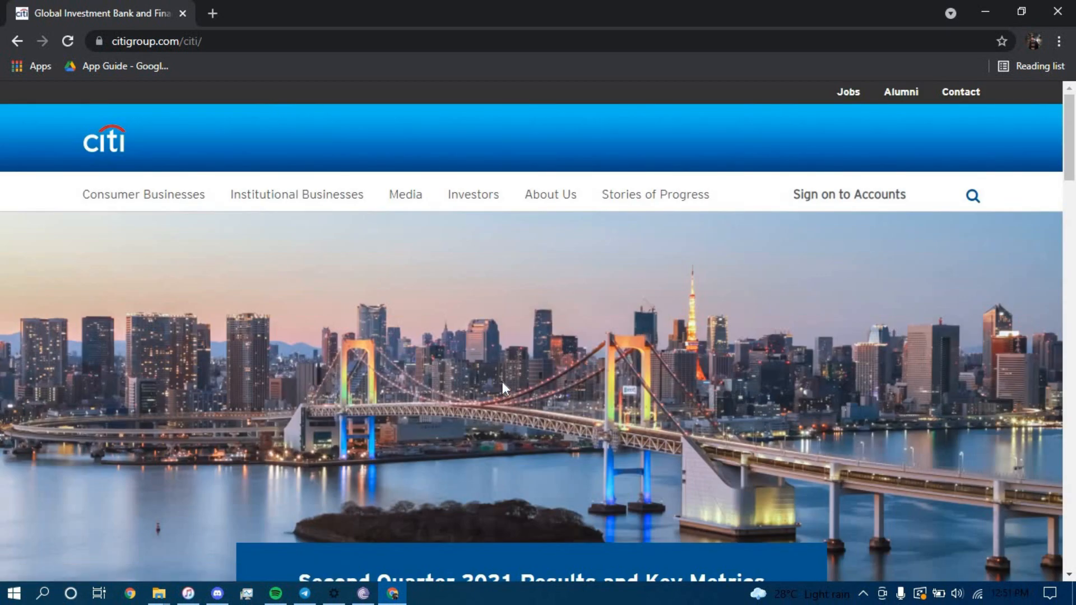
- Reach the Let's Set Up Your Online Access page via Sign on to Accounts, Banking with Citi
left_click(849, 194)
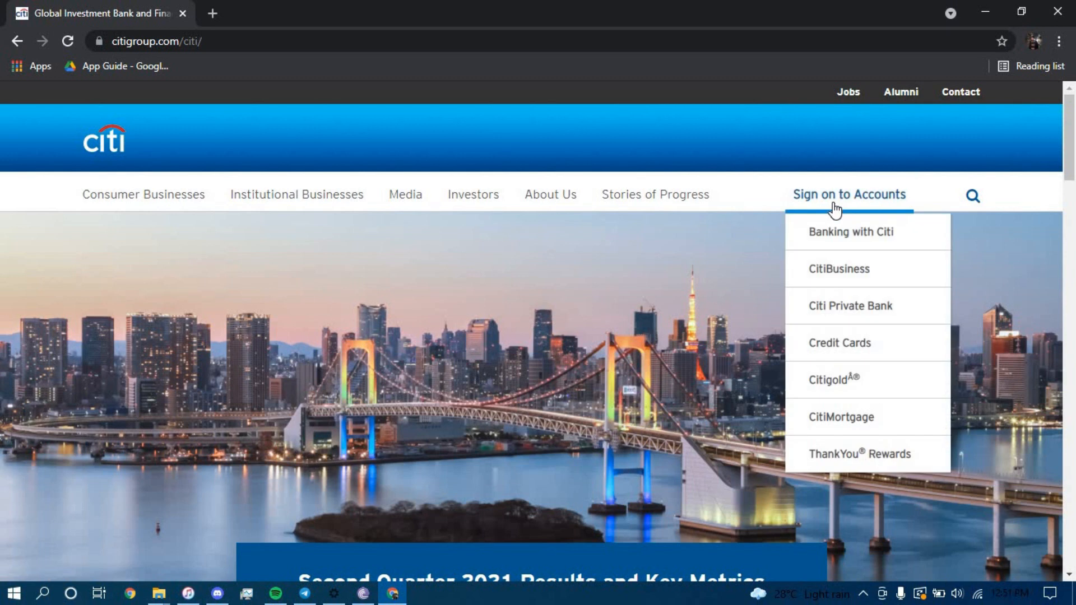
mouse_move(828, 241)
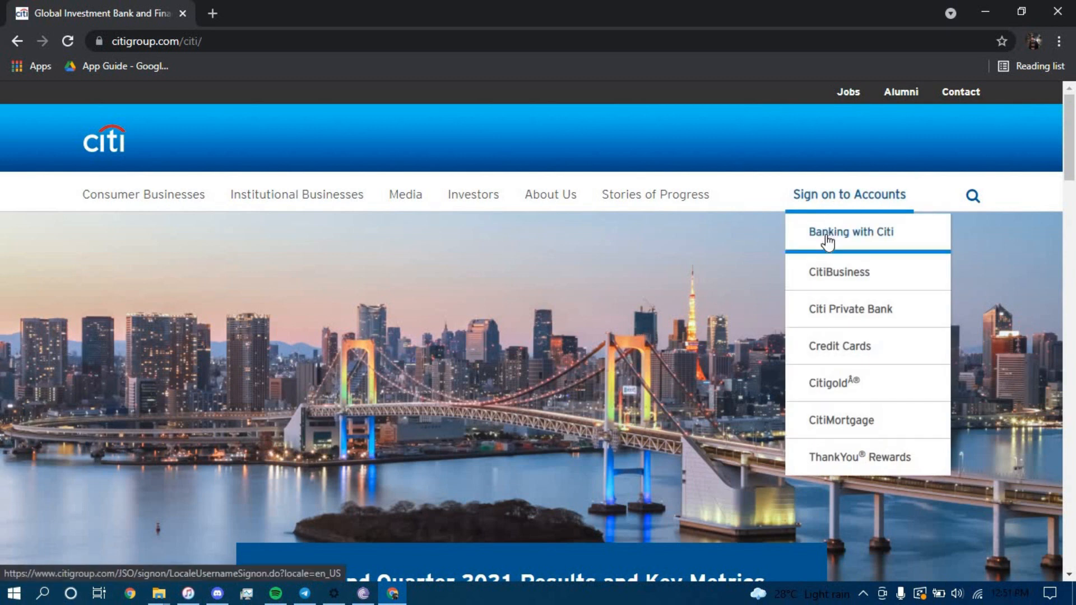
left_click(851, 232)
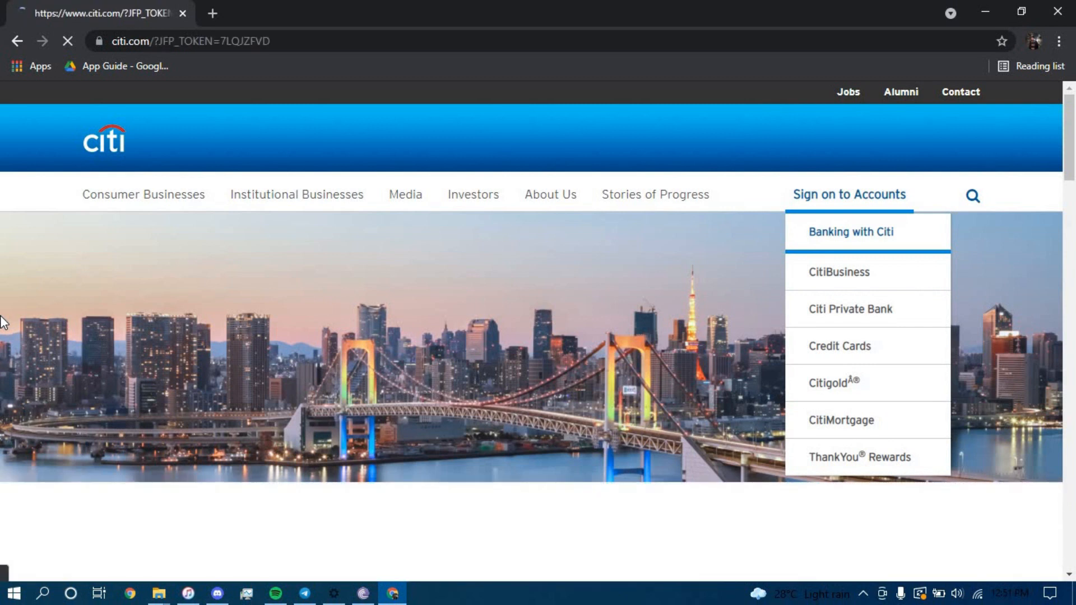
left_click(852, 232)
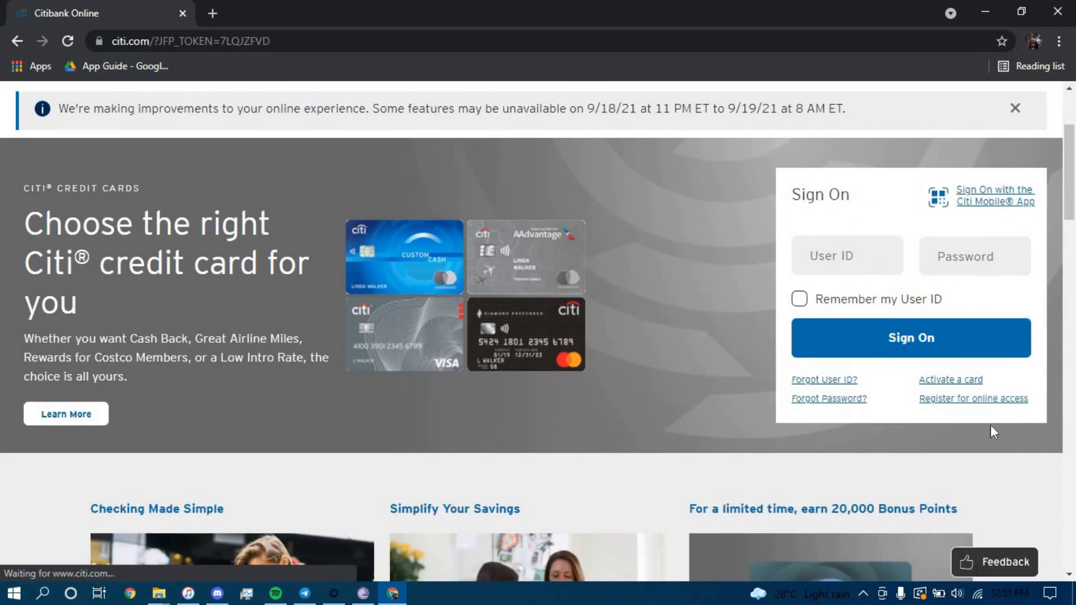
mouse_move(971, 410)
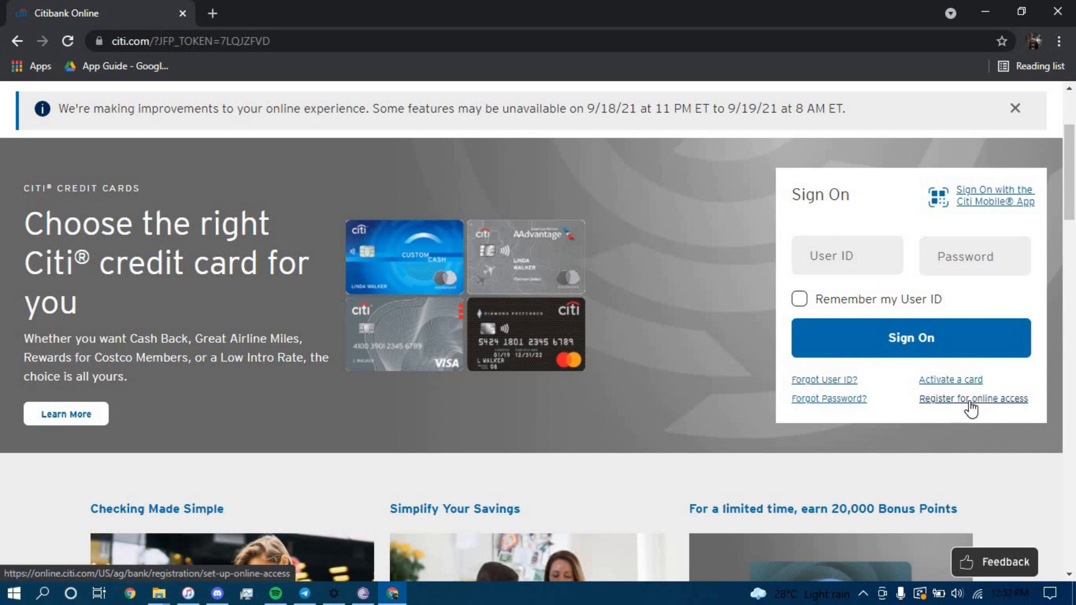
left_click(973, 399)
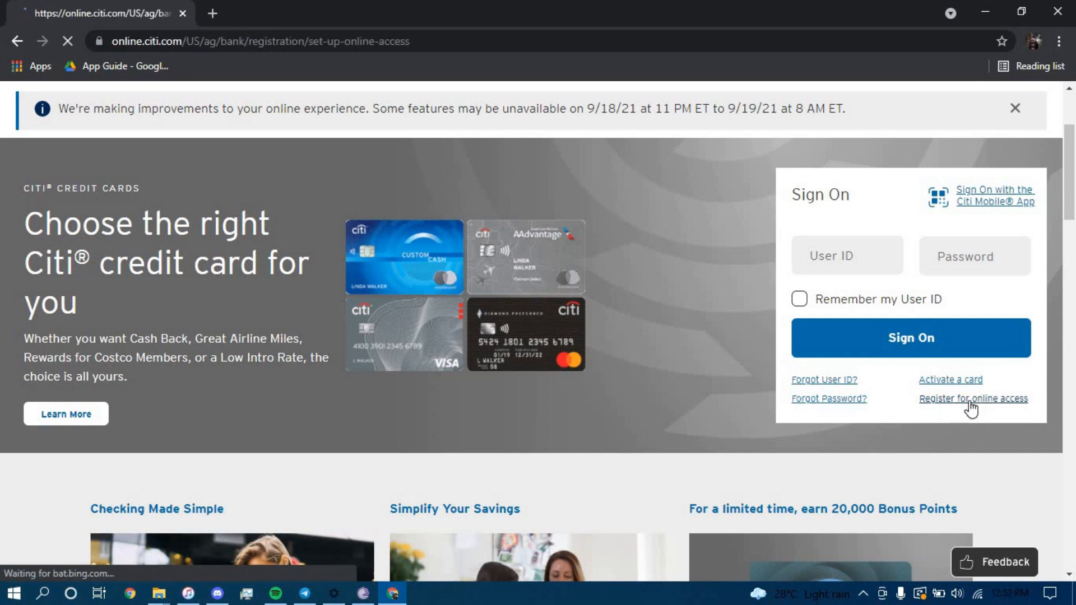
left_click(974, 399)
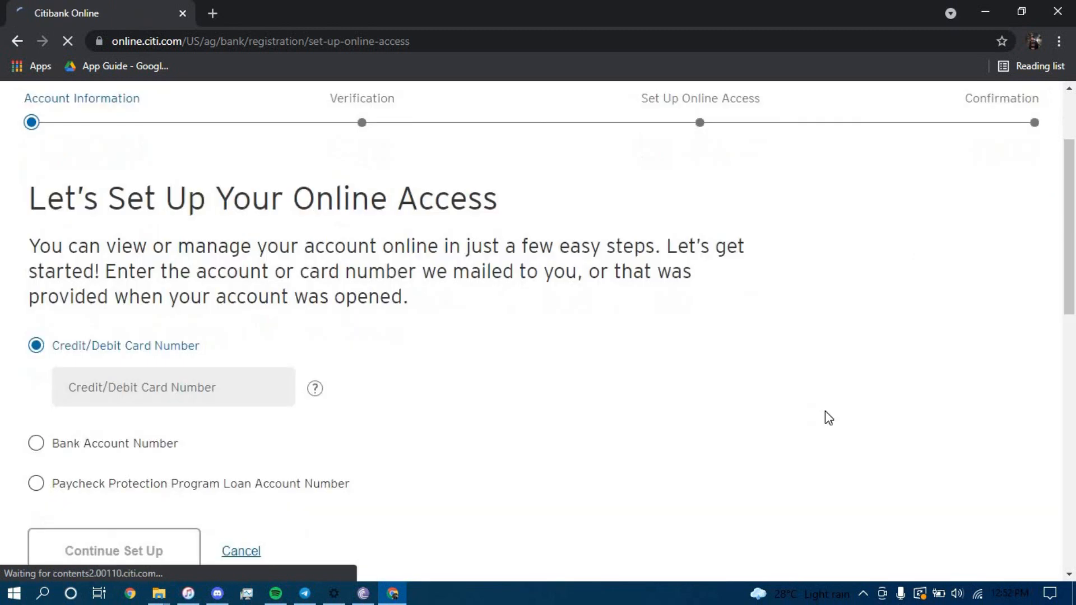
- Try the credit/debit card and bank account number registration options on the setup form
scroll("down", 3)
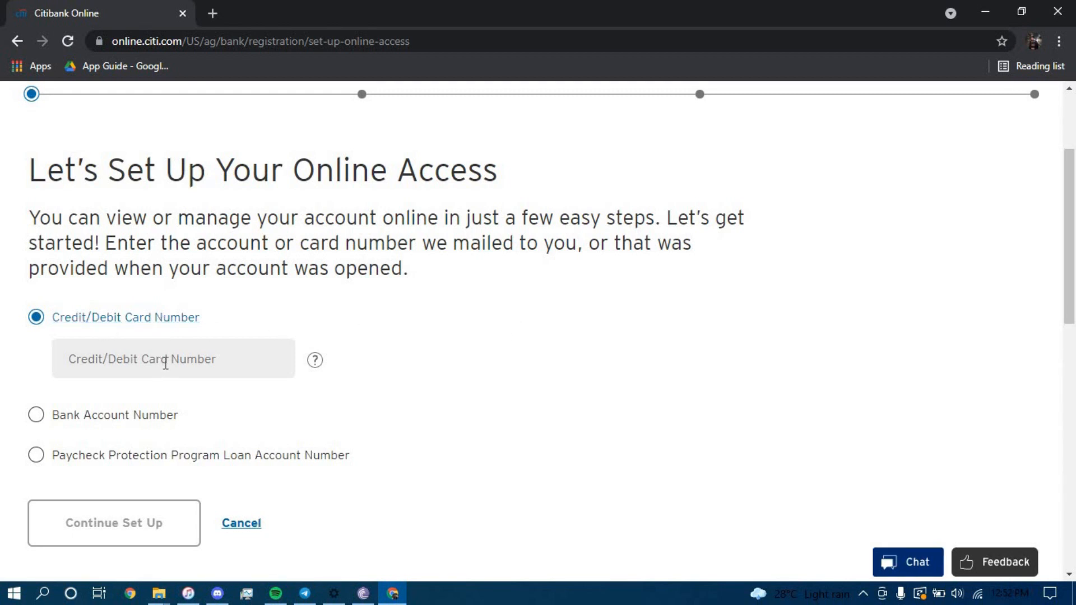
left_click(168, 360)
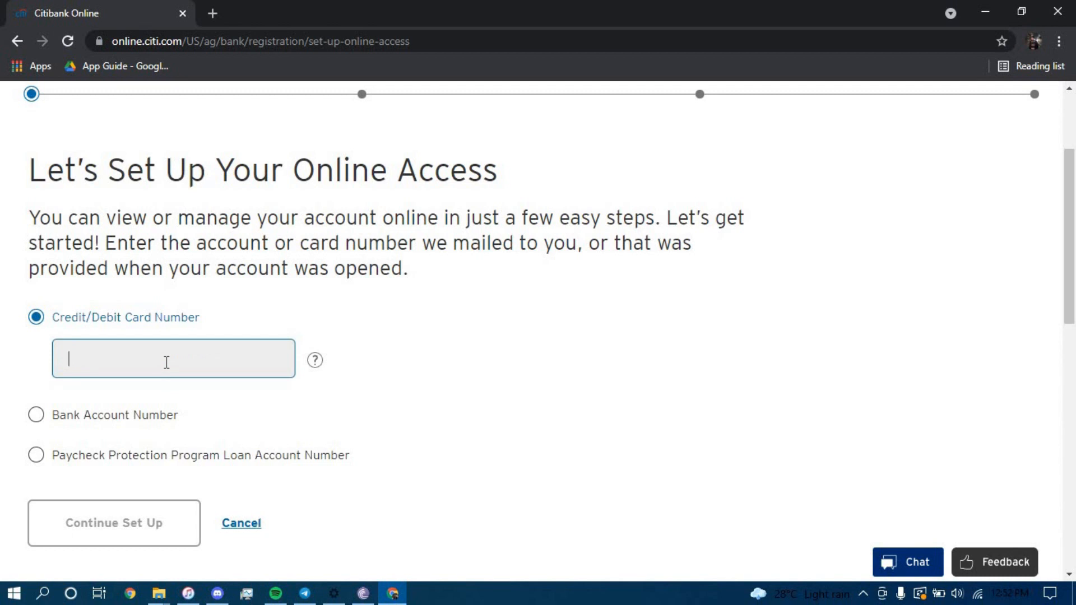
mouse_move(94, 476)
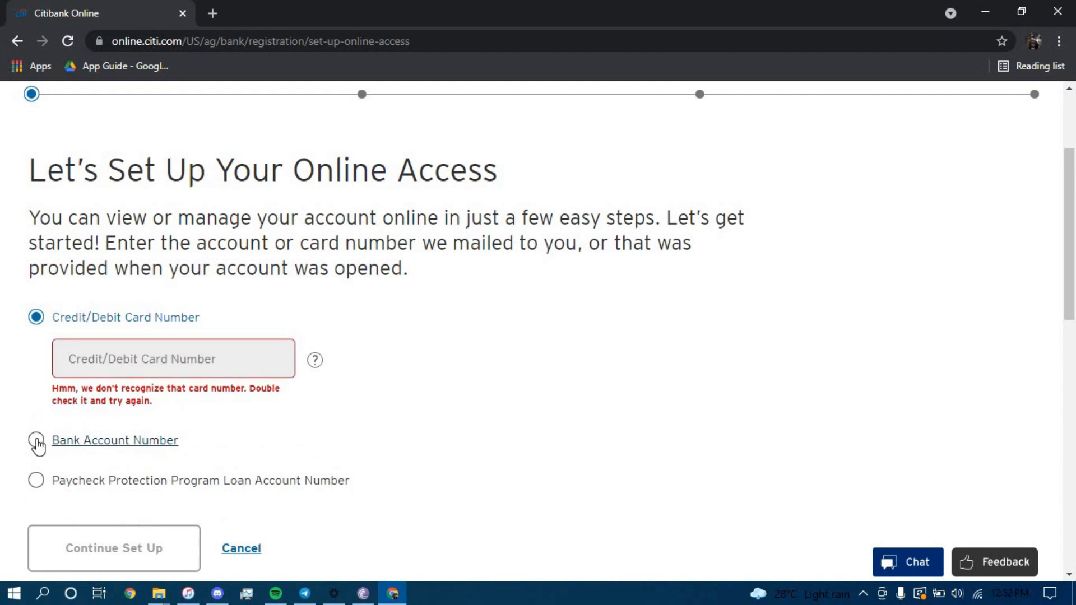
left_click(31, 443)
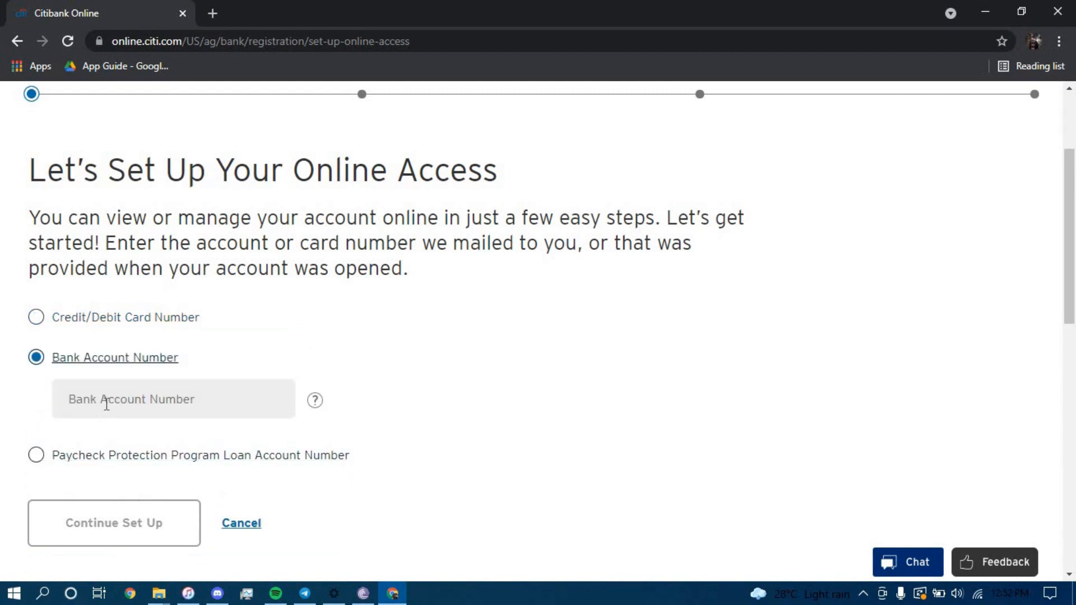
left_click(174, 400)
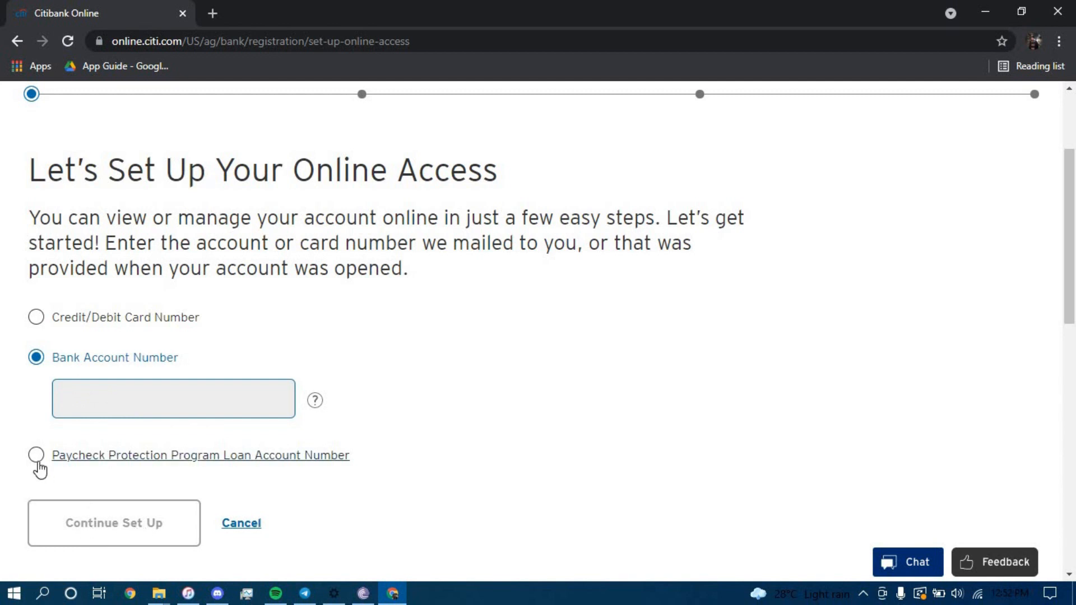
mouse_move(35, 467)
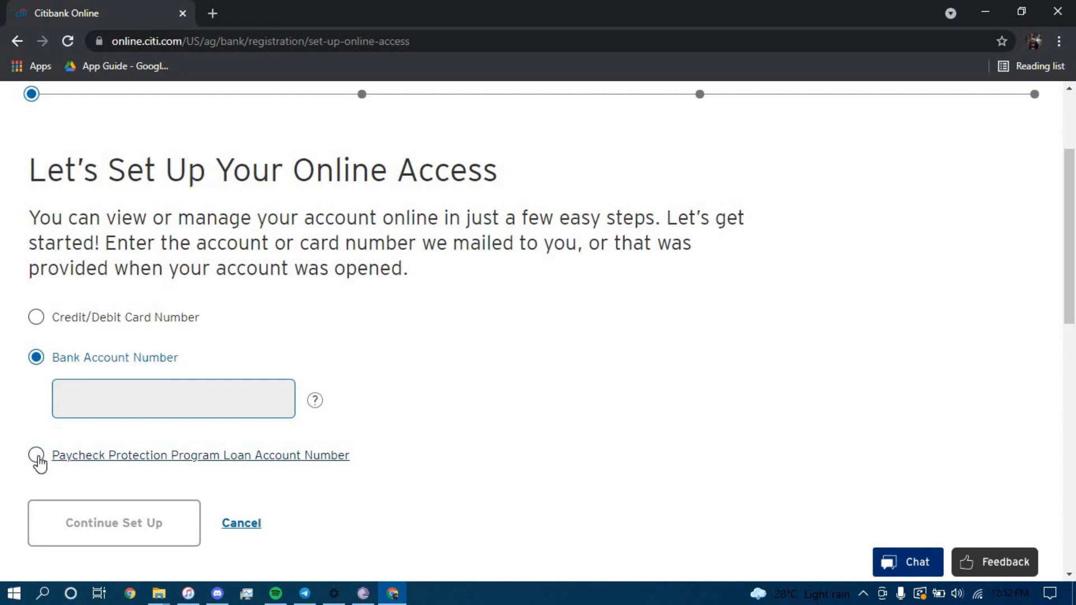
- Select Paycheck Protection Program Loan Account Number and attempt Continue Set Up
left_click(35, 454)
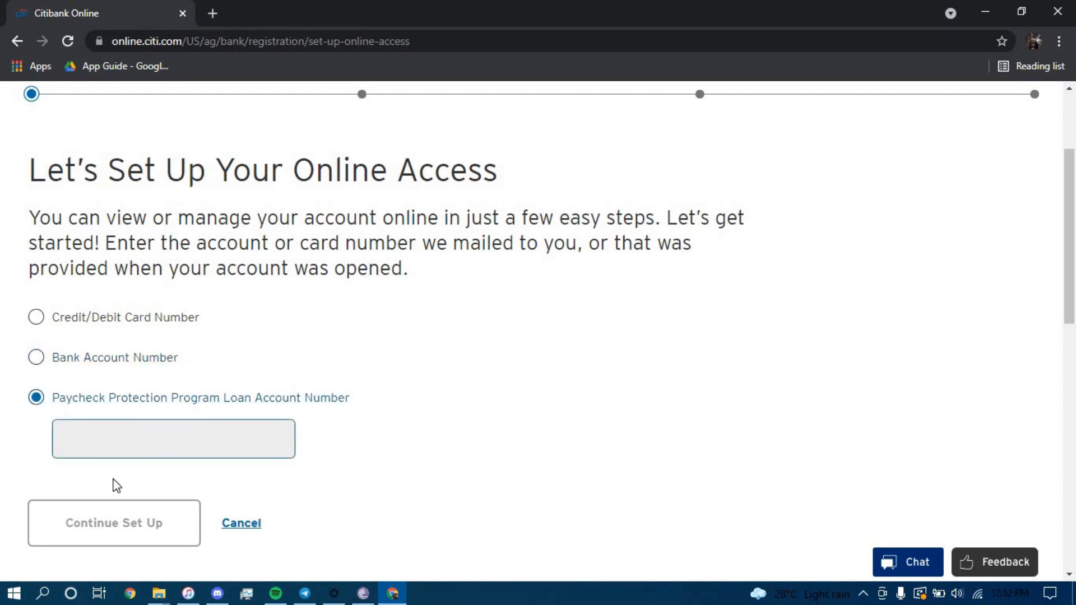
left_click(172, 439)
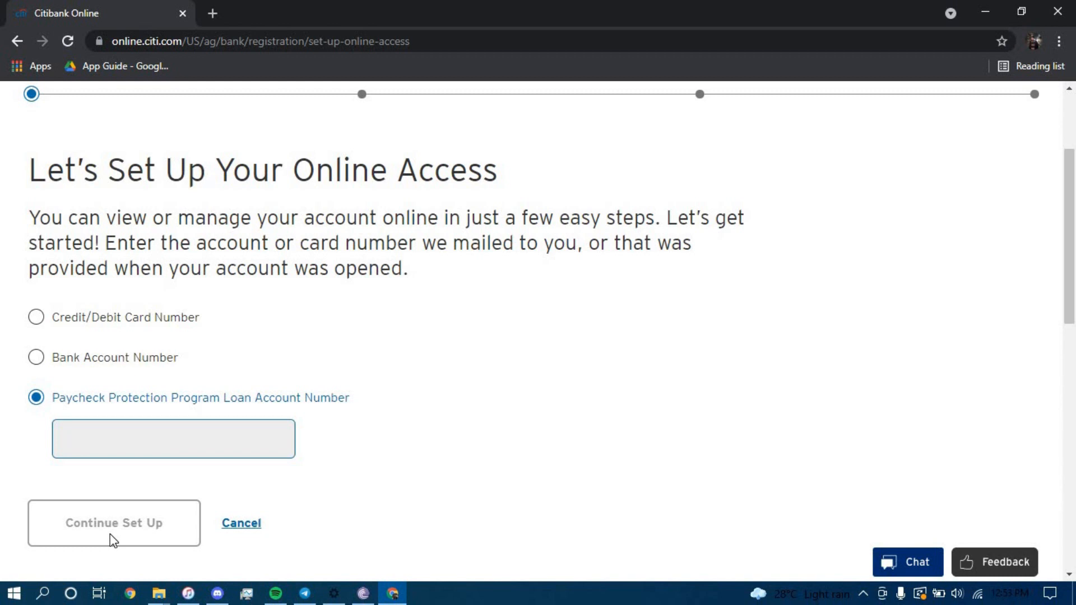
left_click(173, 440)
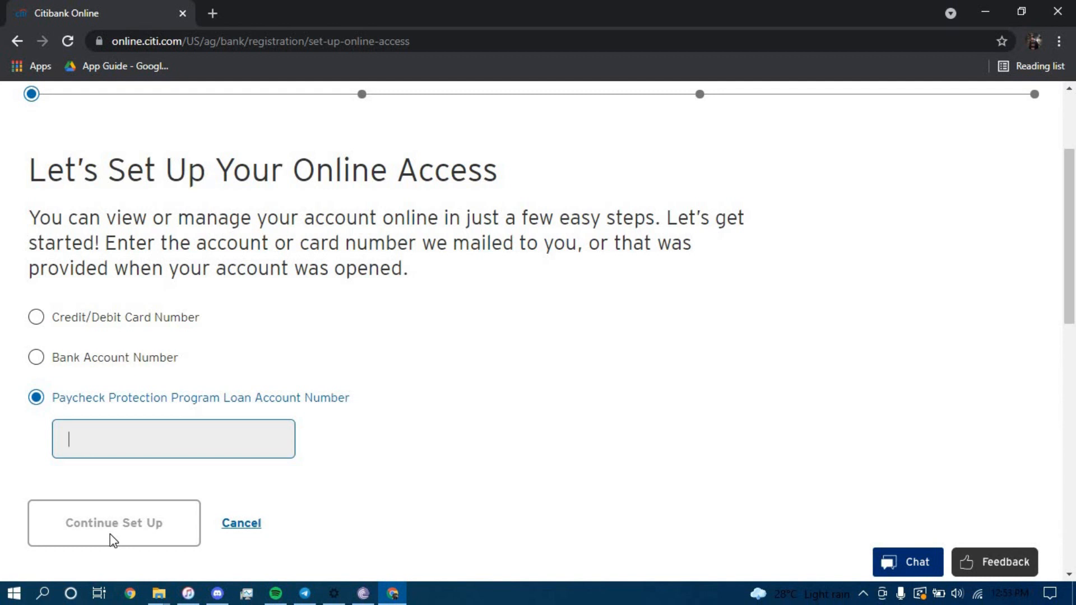
mouse_move(197, 506)
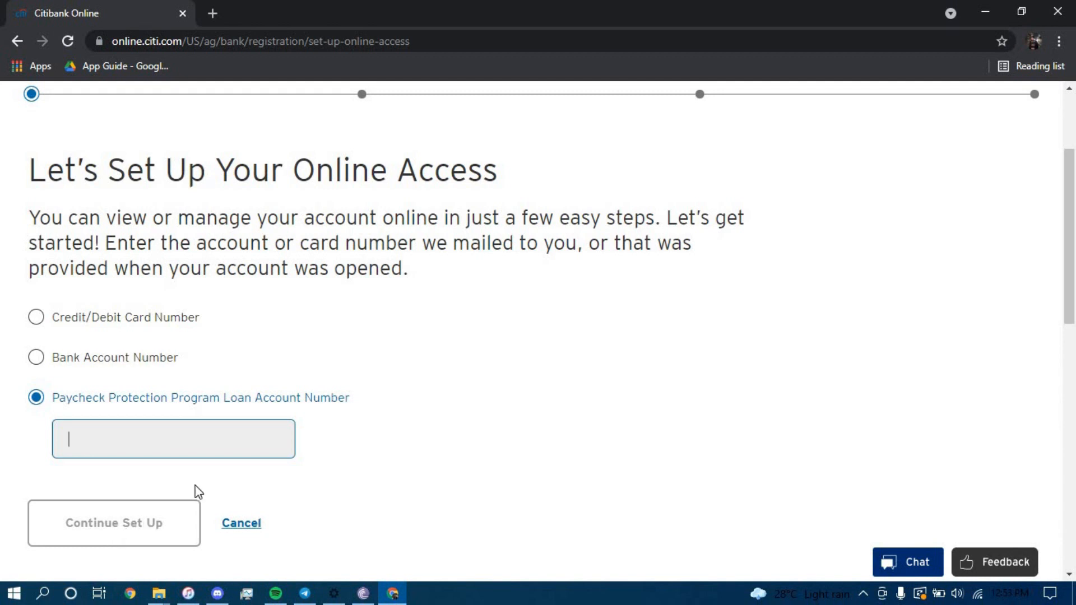